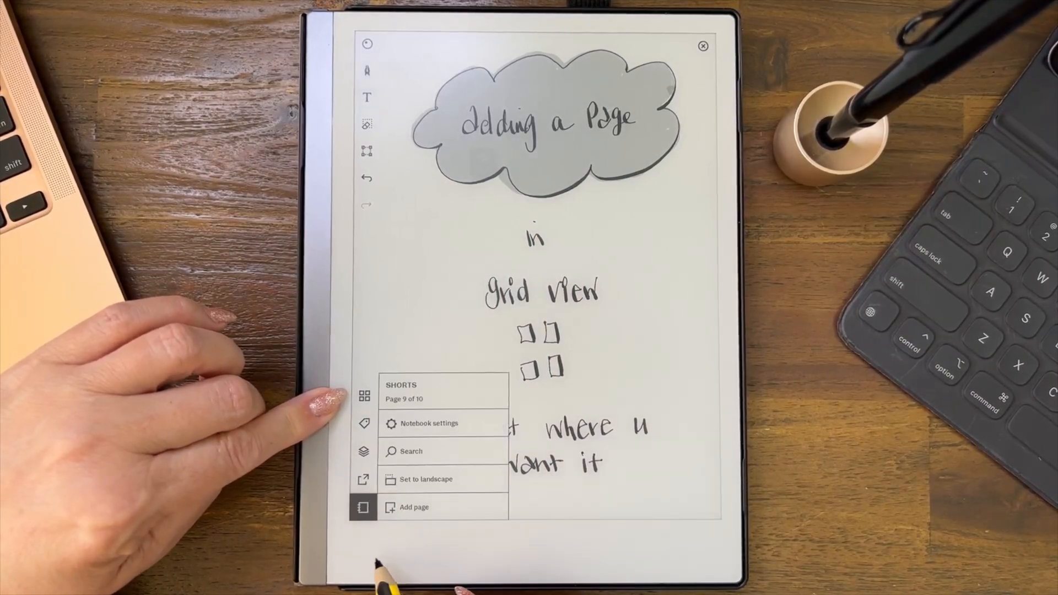
- Add a blank page 10 after the 'Adding a Page' page
{"action": "left_click", "coordinate": [413, 507]}
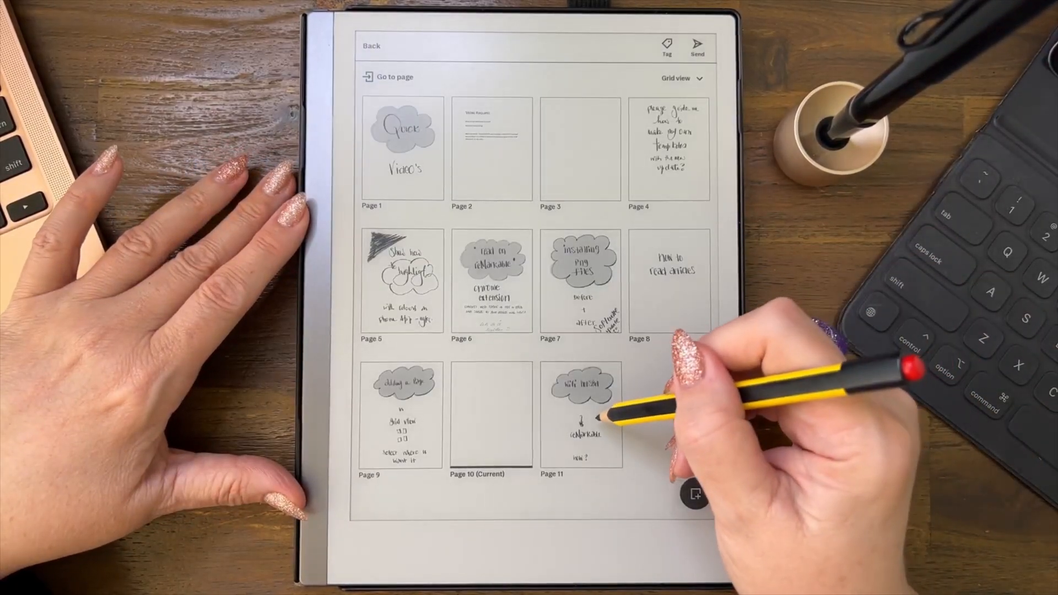
- Add further blank pages so the SHORTS notebook reaches 13 pages
{"action": "left_click", "coordinate": [580, 413]}
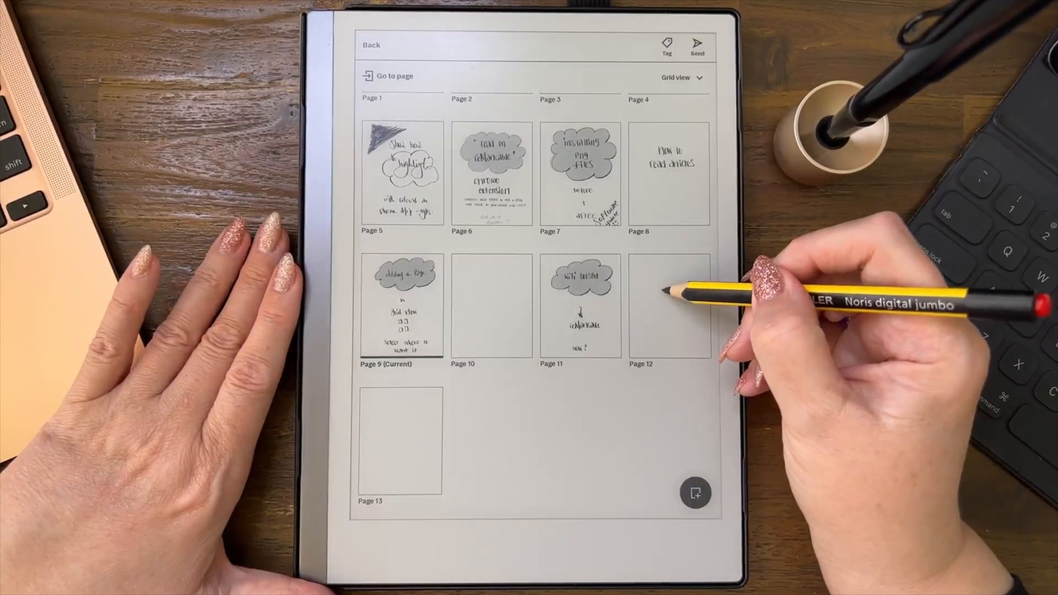
- Select blank pages 12 and 13 and permanently delete them, leaving 11 pages
{"action": "left_click", "coordinate": [669, 308]}
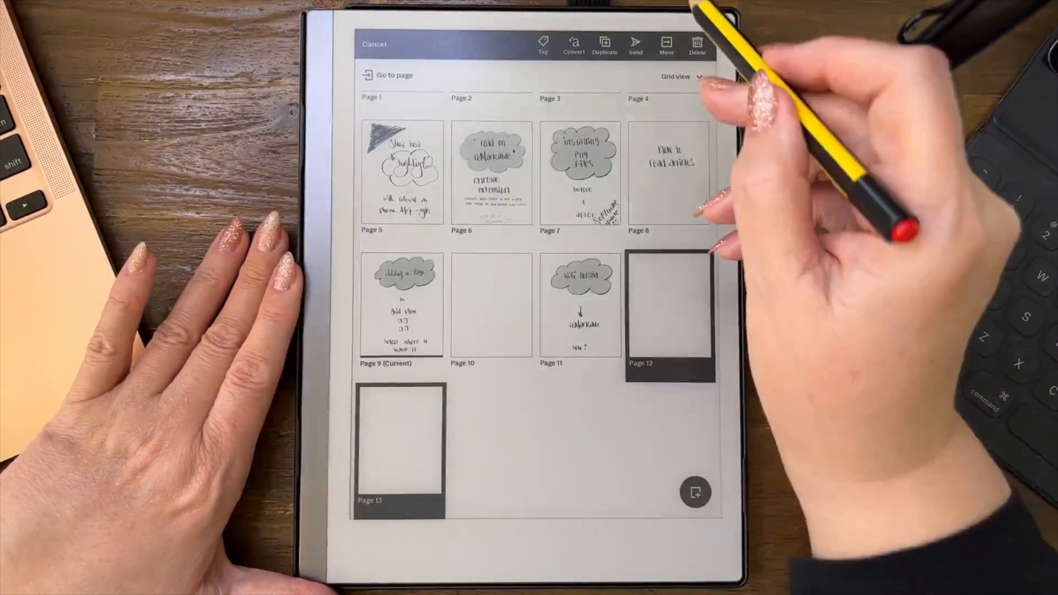
{"action": "left_click", "coordinate": [697, 44]}
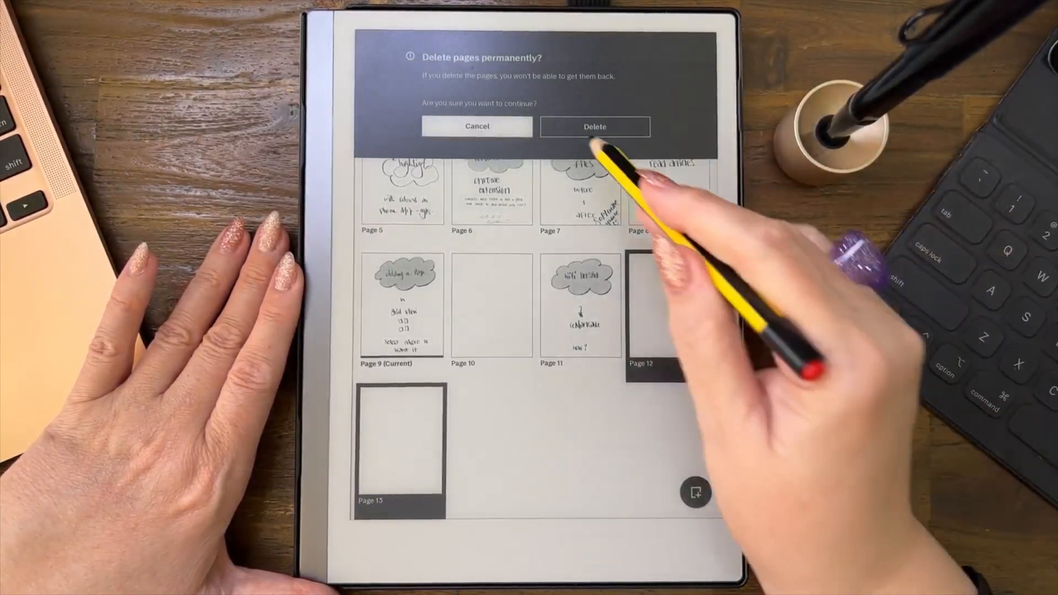
{"action": "left_click", "coordinate": [594, 125]}
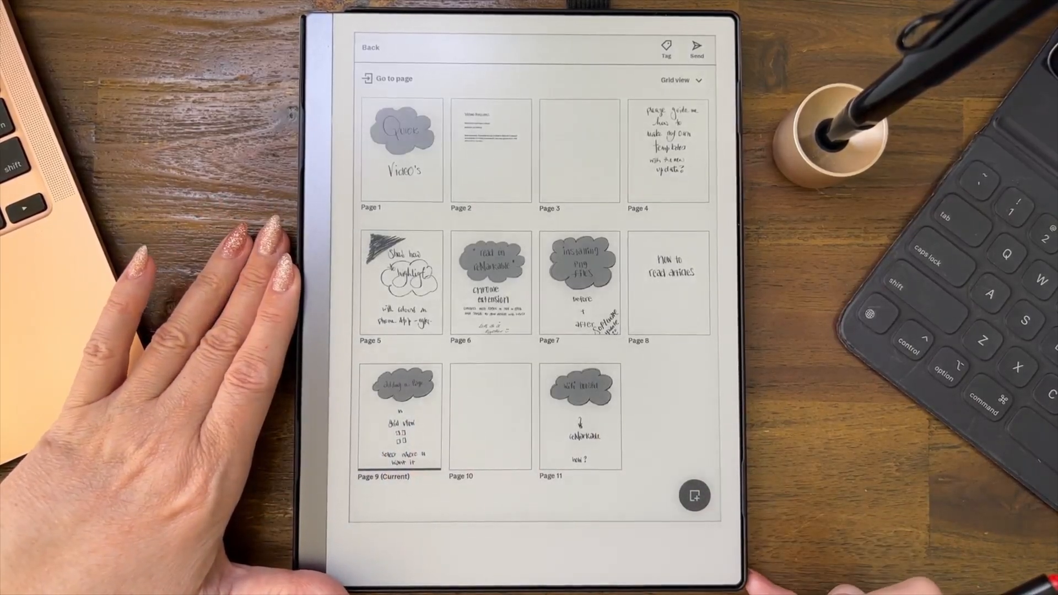
- Add a twelfth blank page at the end and return to page 9 'Adding a Page'
{"action": "left_click", "coordinate": [695, 496]}
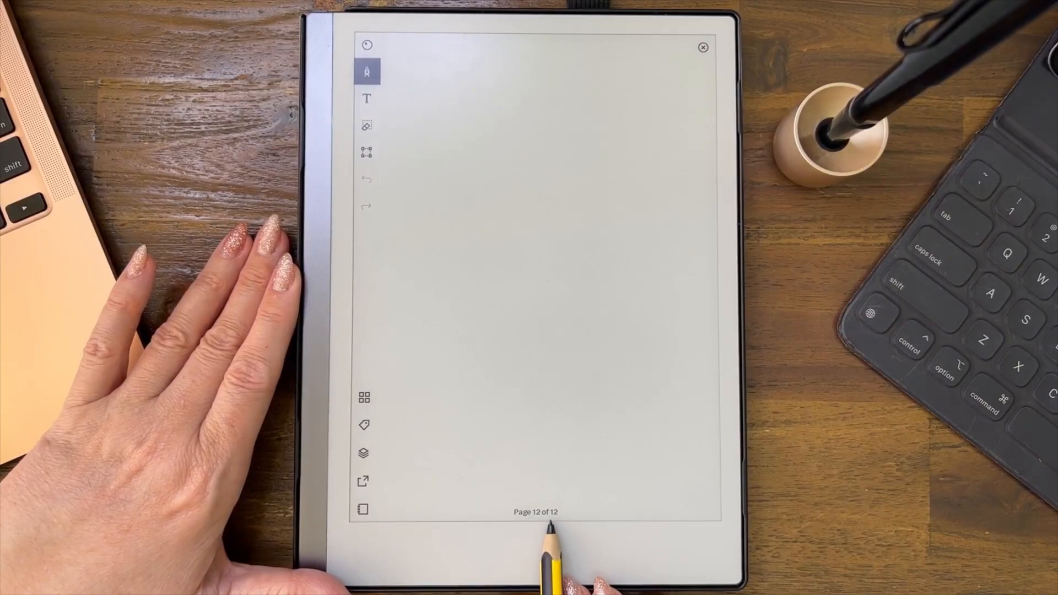
{"action": "left_click", "coordinate": [365, 397]}
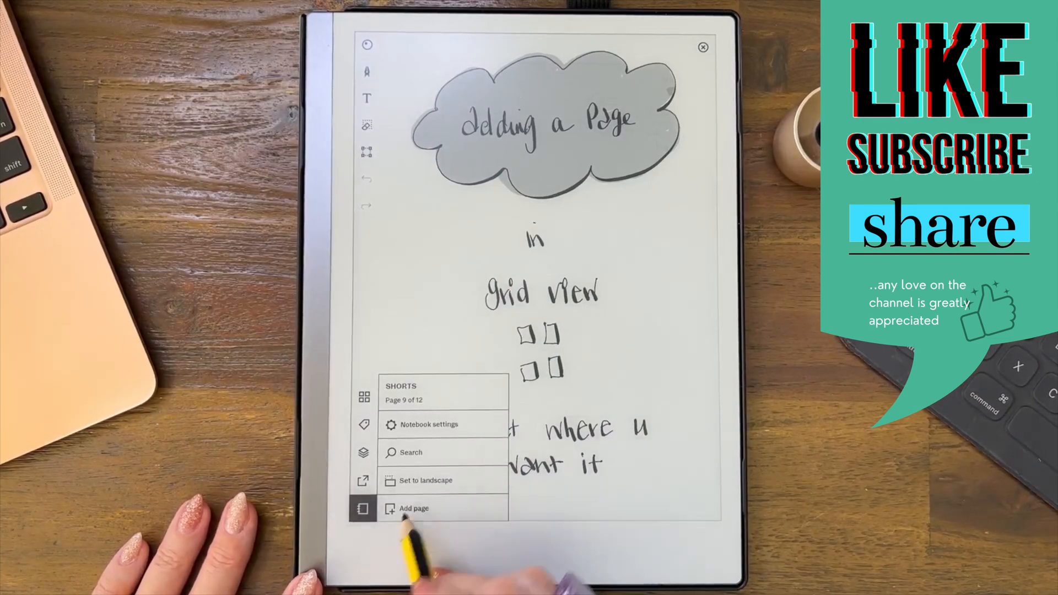
- Add a blank page after page 9, browse back through pages 7 and 6, then return to page 9 of 13
{"action": "left_click", "coordinate": [414, 508]}
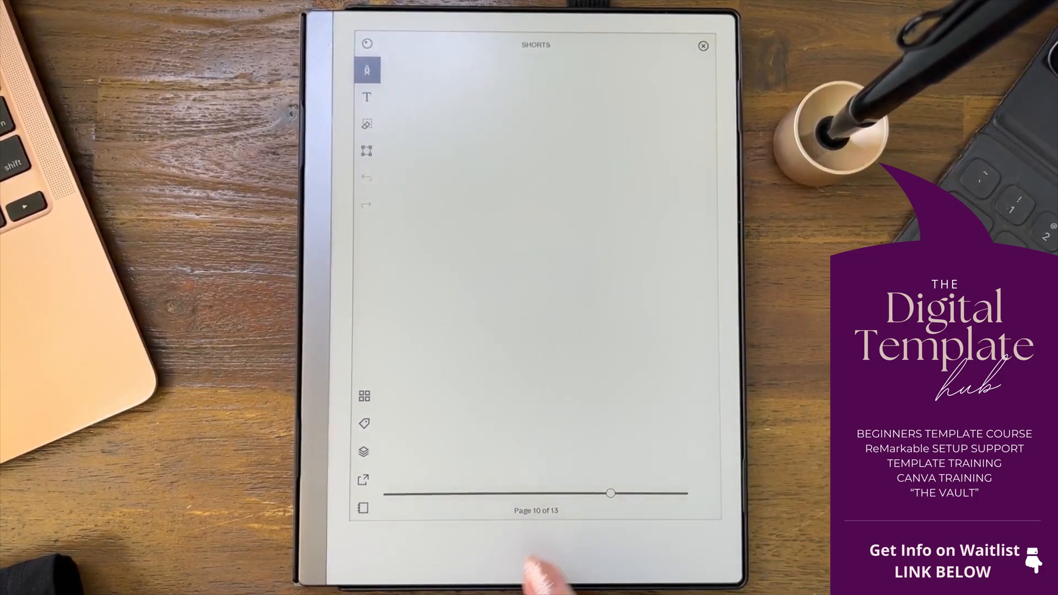
{"action": "left_click_drag", "start_coordinate": [611, 494], "coordinate": [610, 493]}
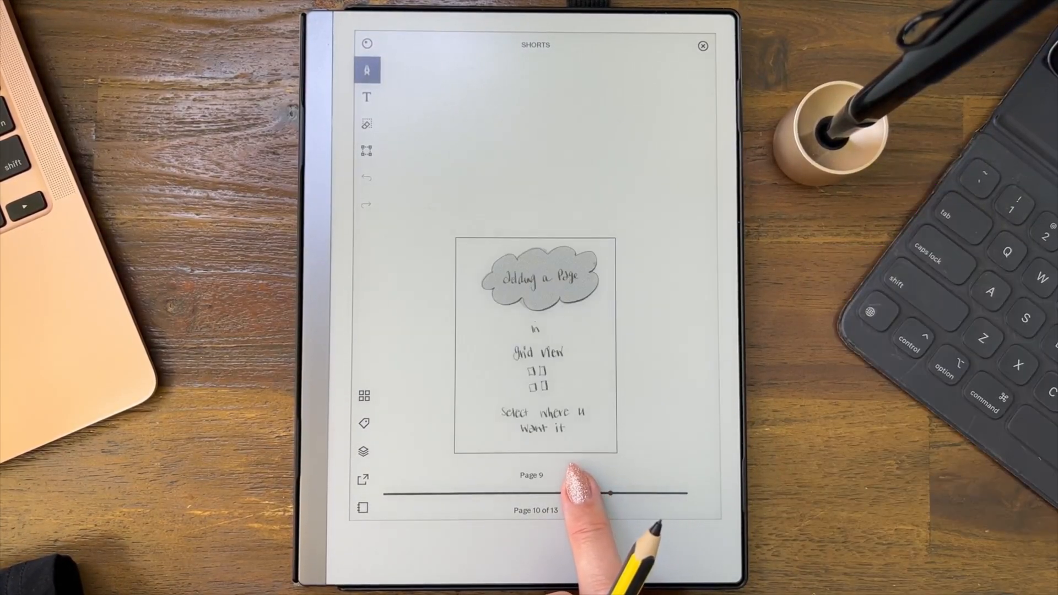
{"action": "left_click_drag", "start_coordinate": [607, 494], "coordinate": [533, 494]}
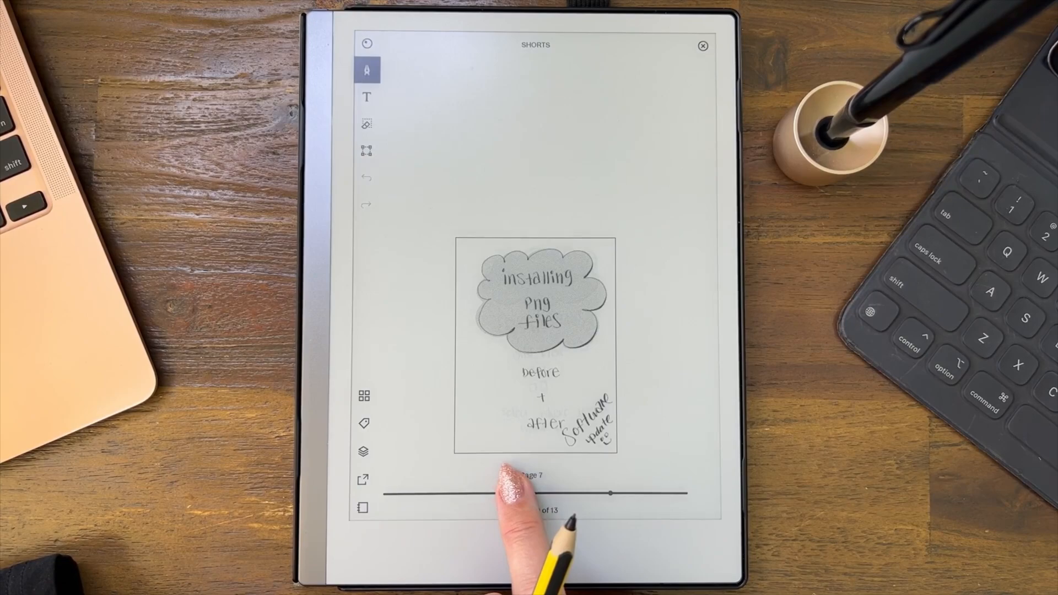
{"action": "left_click_drag", "start_coordinate": [607, 493], "coordinate": [512, 493]}
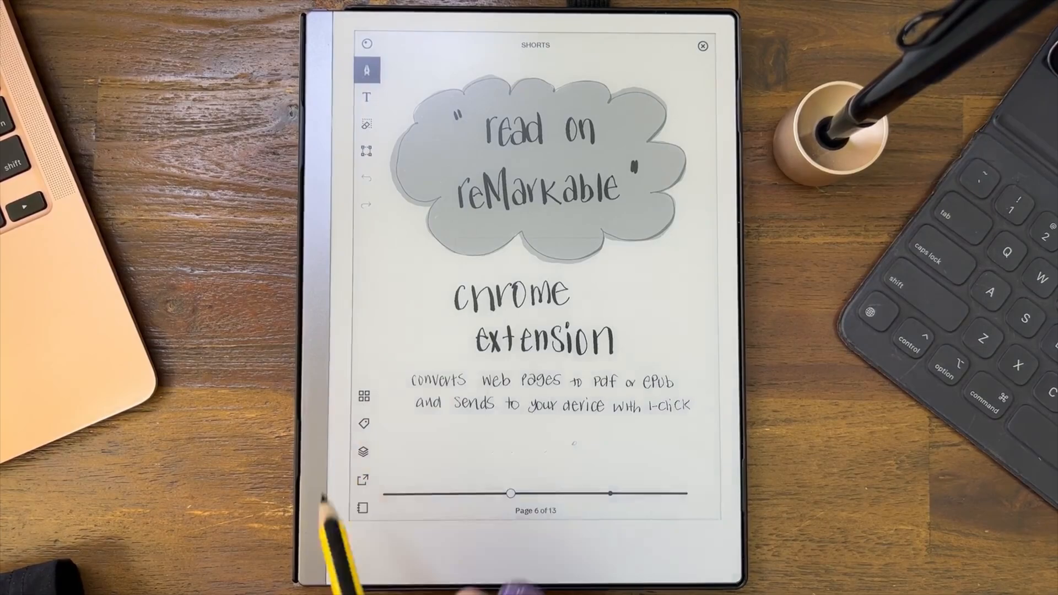
{"action": "left_click", "coordinate": [363, 395]}
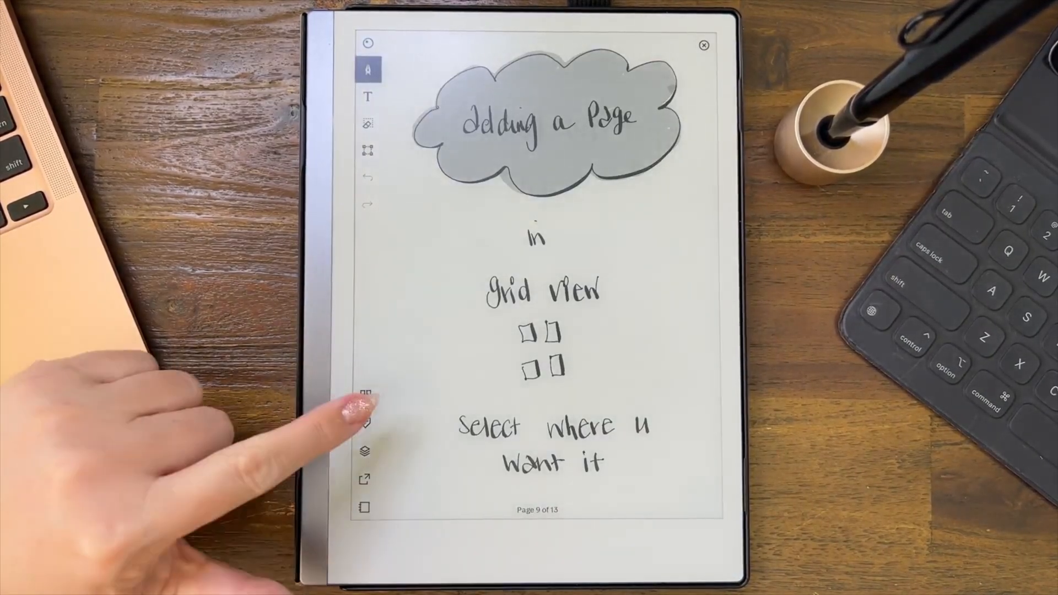
- Delete blank pages 10, 11 and 13 from the thumbnail overview, then mark blank page 3 for removal
{"action": "left_click", "coordinate": [367, 395]}
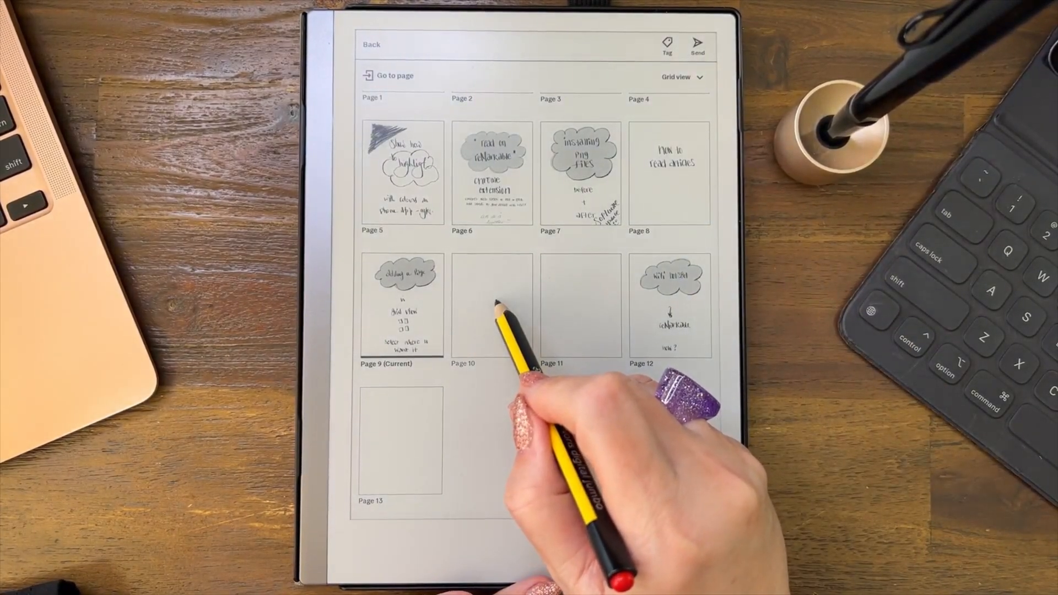
{"action": "left_click", "coordinate": [491, 305]}
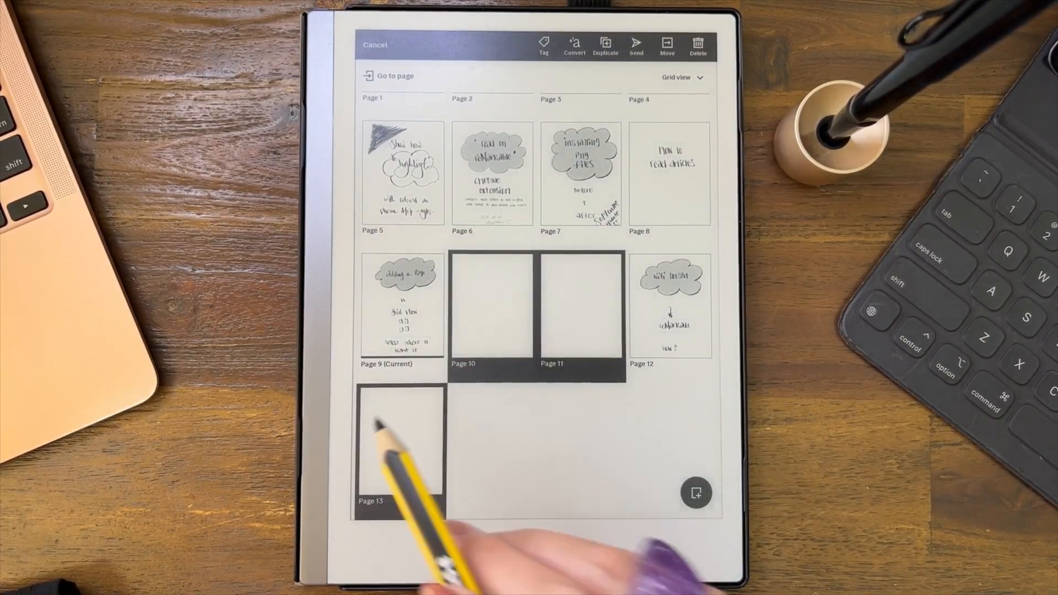
{"action": "left_click", "coordinate": [698, 44]}
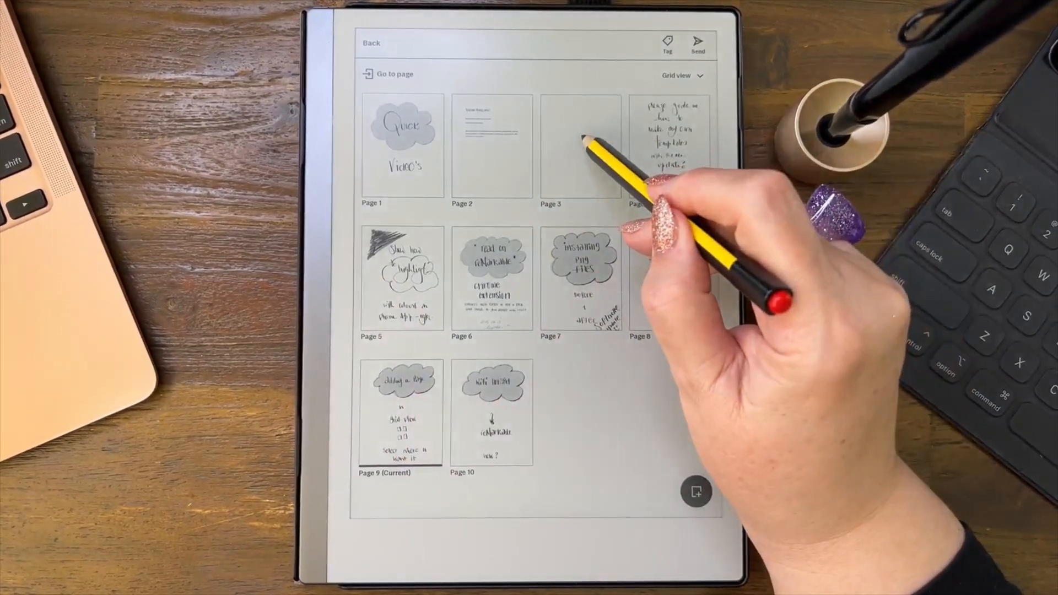
{"action": "left_click", "coordinate": [579, 145]}
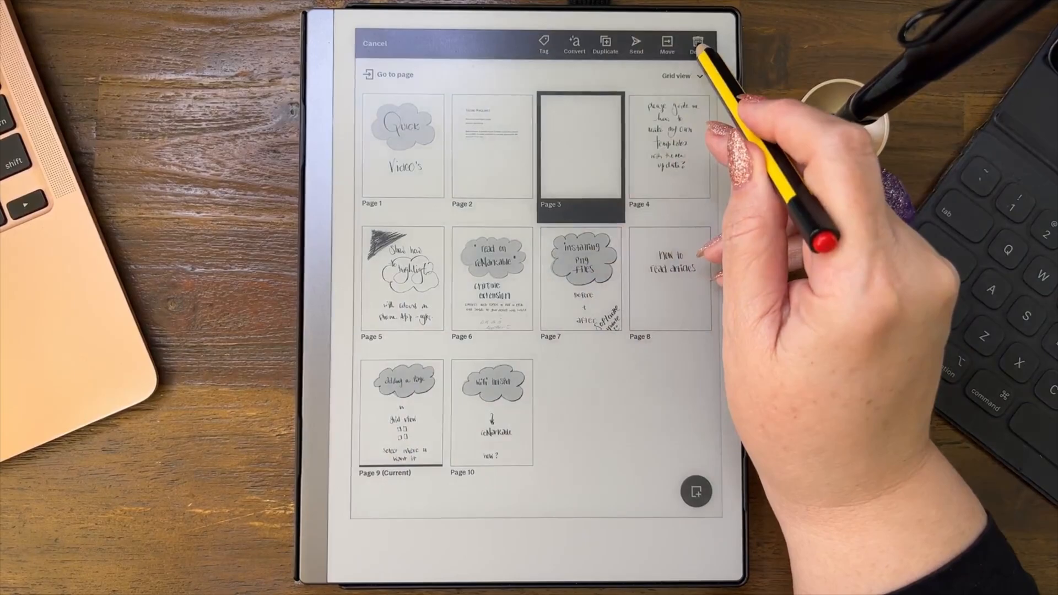